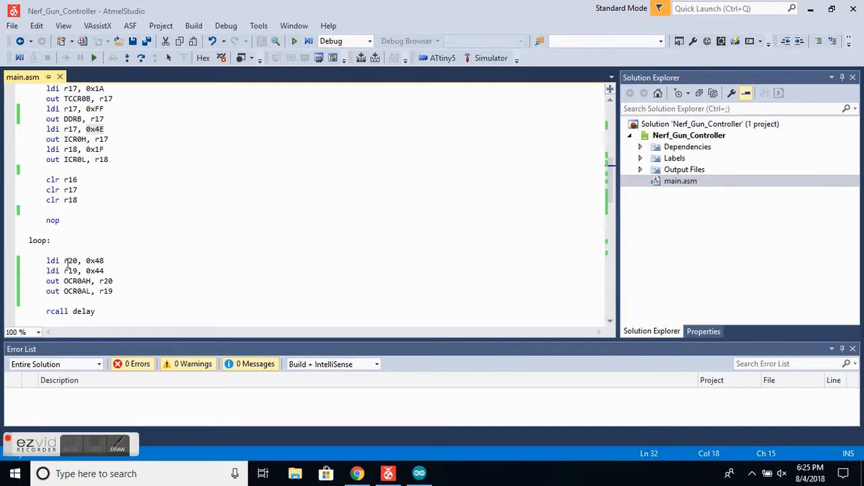
- Highlight the attiny5 device directive and the .EQU delayMult constants at the top of main.asm
scroll(up, 3)
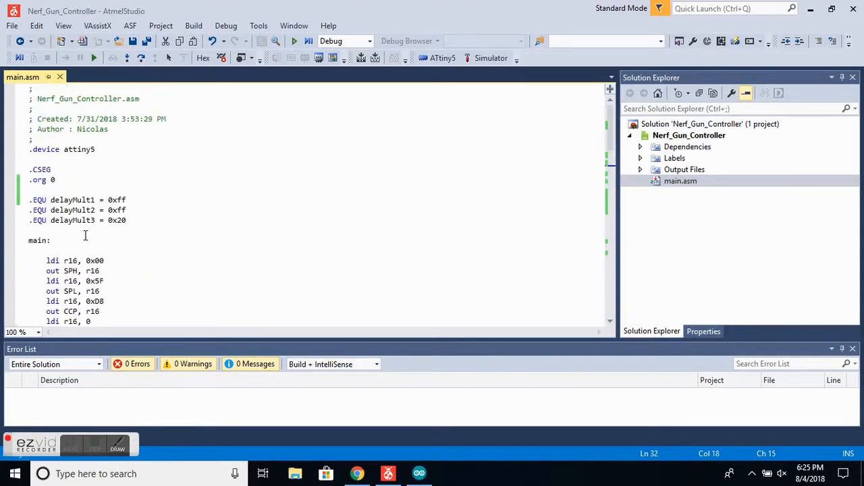
click(71, 443)
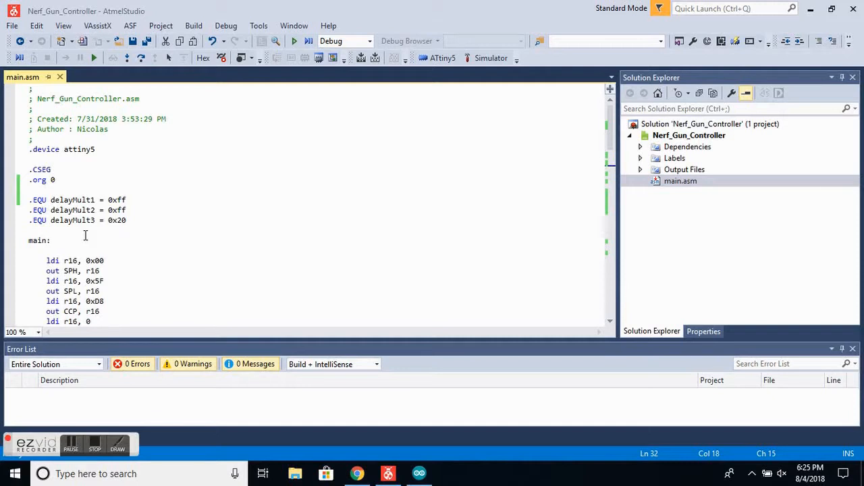
mouse_move(74, 180)
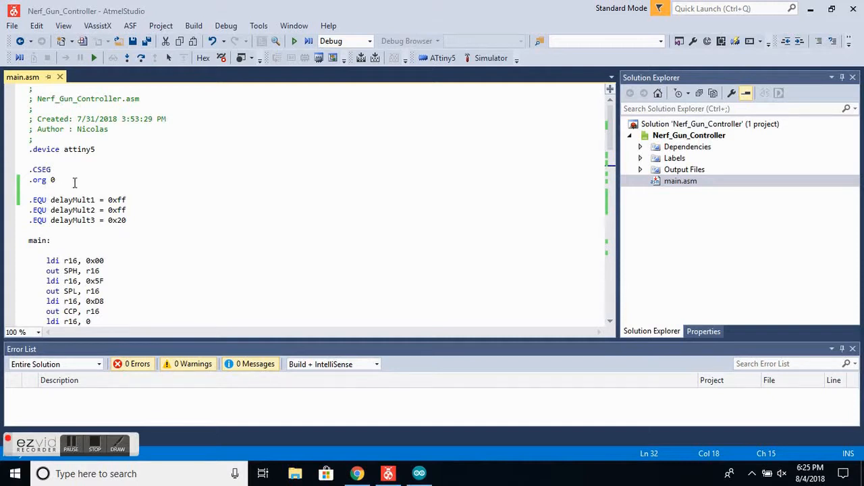
click(36, 149)
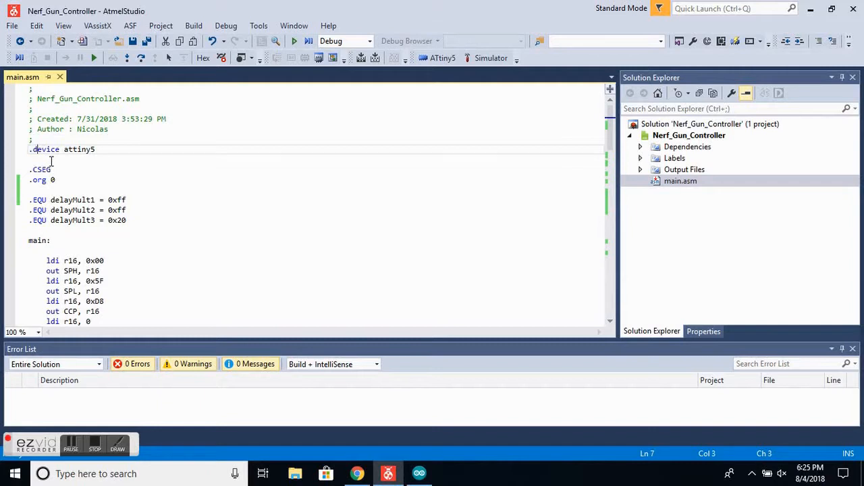
double_click(79, 149)
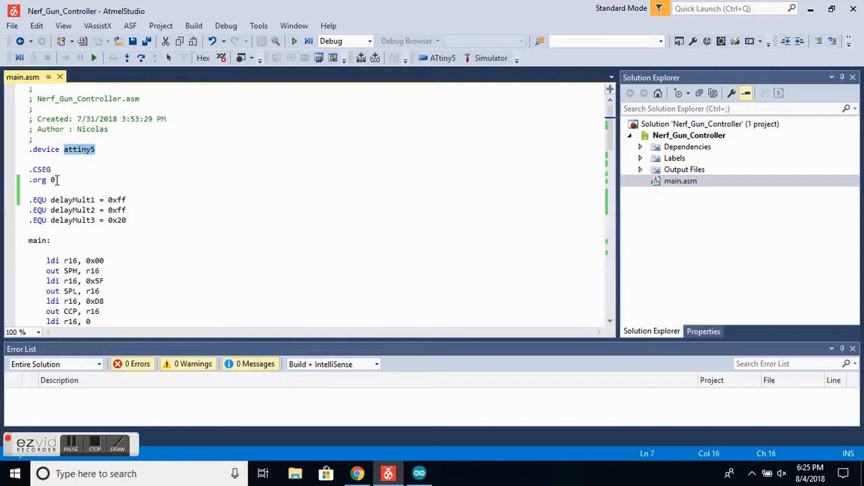
double_click(41, 169)
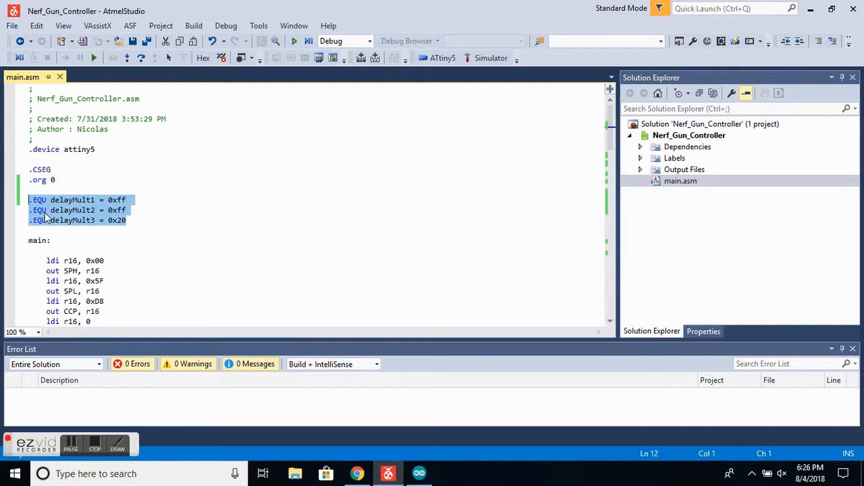
- Scroll through the stack, clock, timer and DDRB/ICR0 port setup down to nop and loop:
scroll(down, 3)
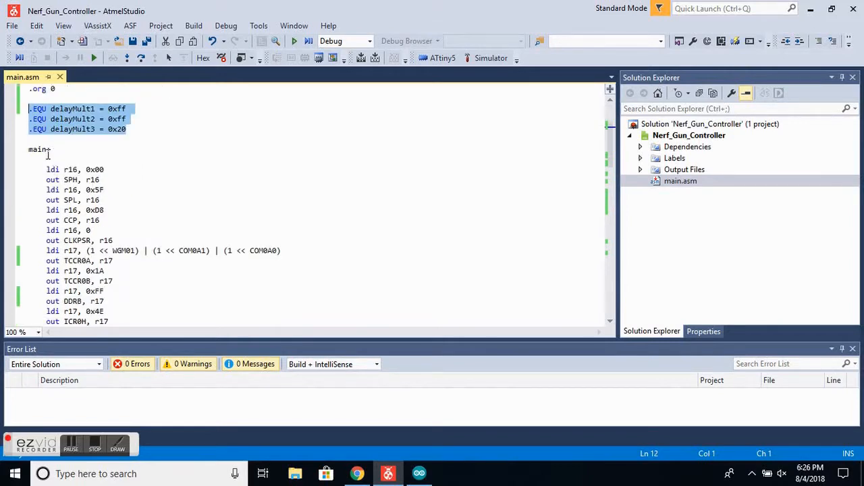
scroll(down, 3)
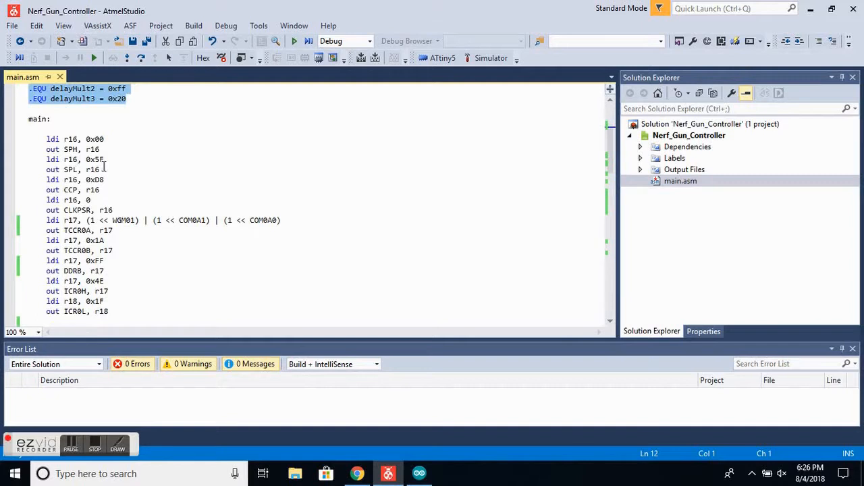
mouse_move(95, 178)
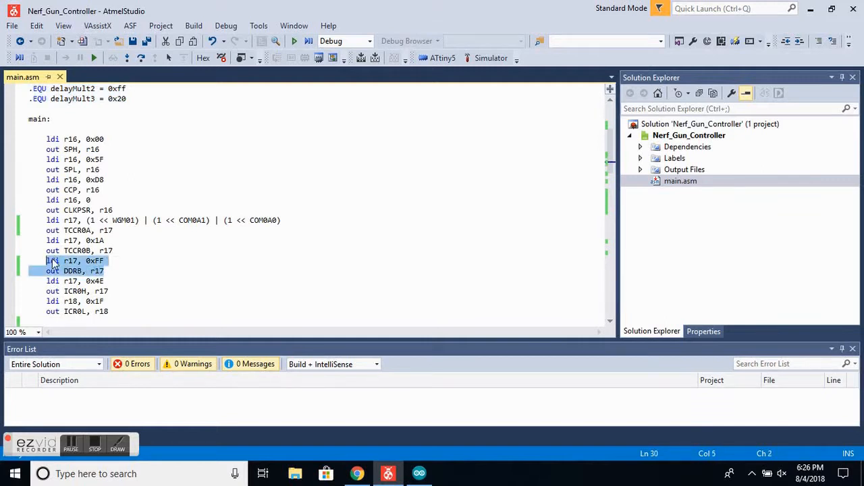
scroll(down, 3)
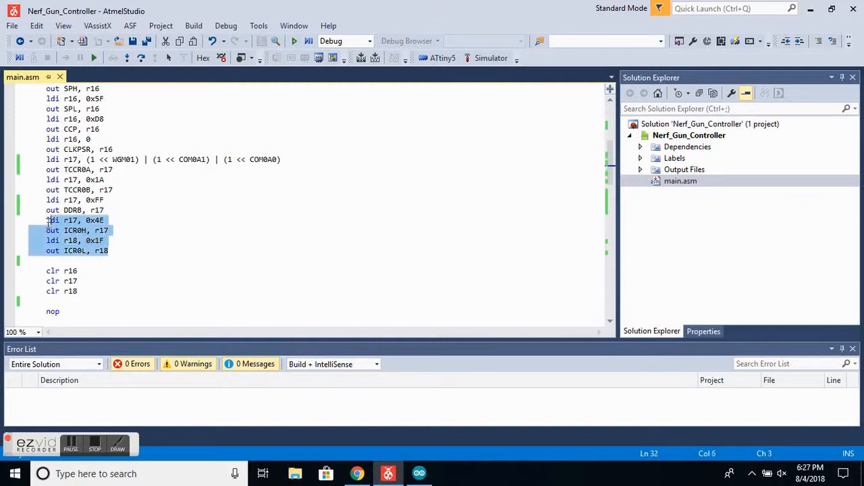
scroll(down, 3)
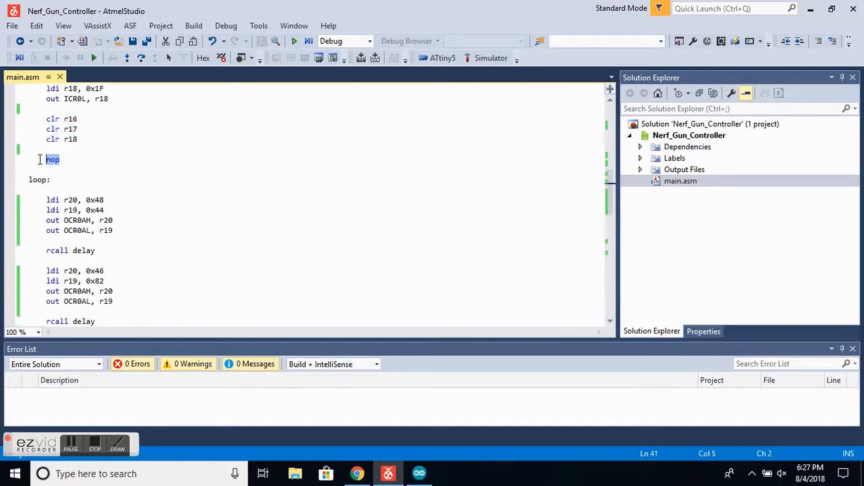
- Scroll past both compare-value updates and rjmp loop to the delay: routine
scroll(down, 3)
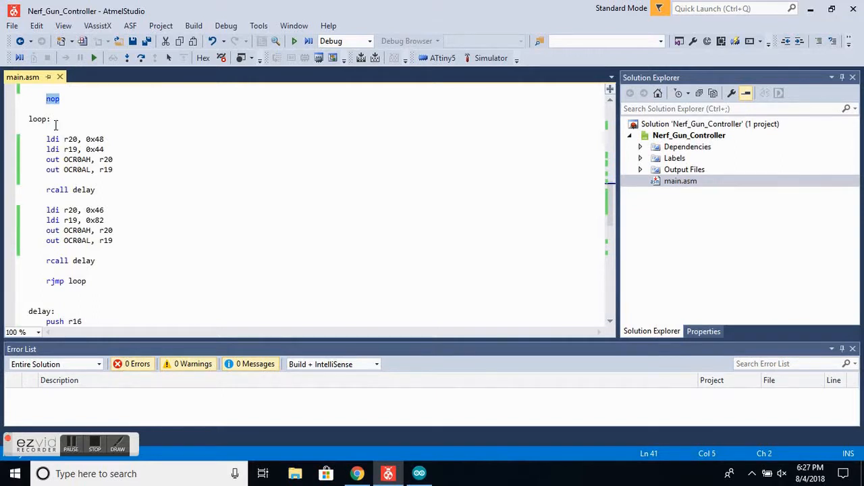
mouse_move(114, 187)
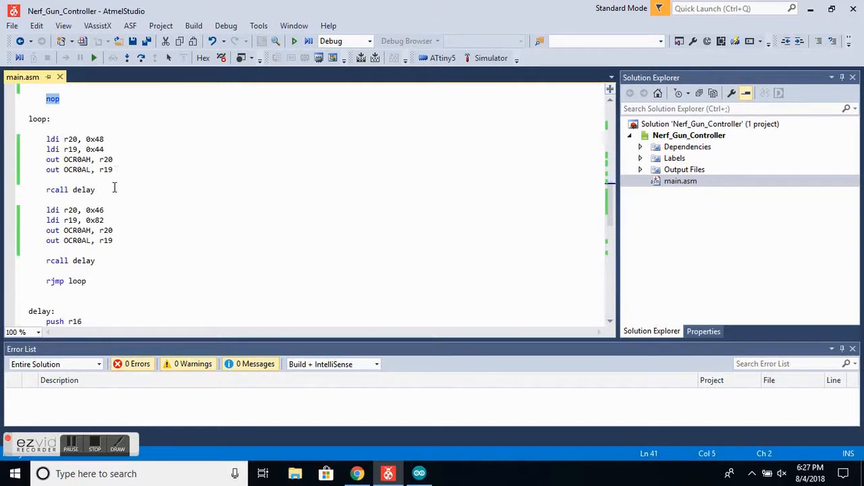
mouse_move(106, 185)
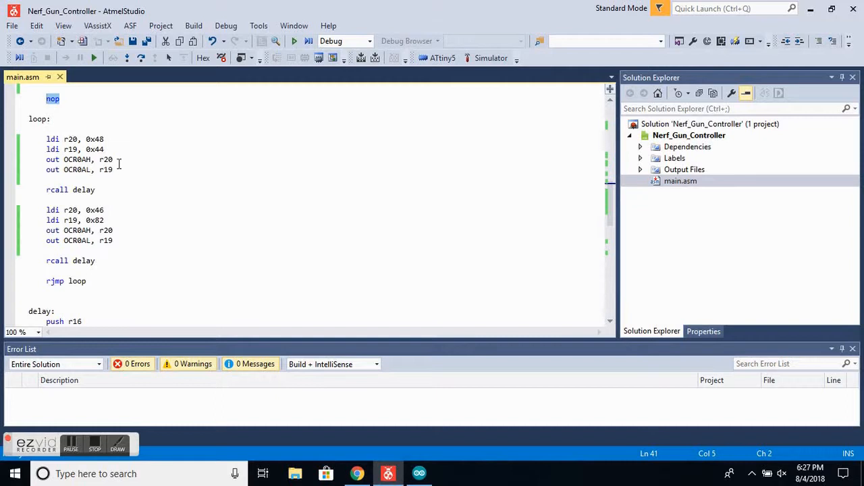
scroll(down, 3)
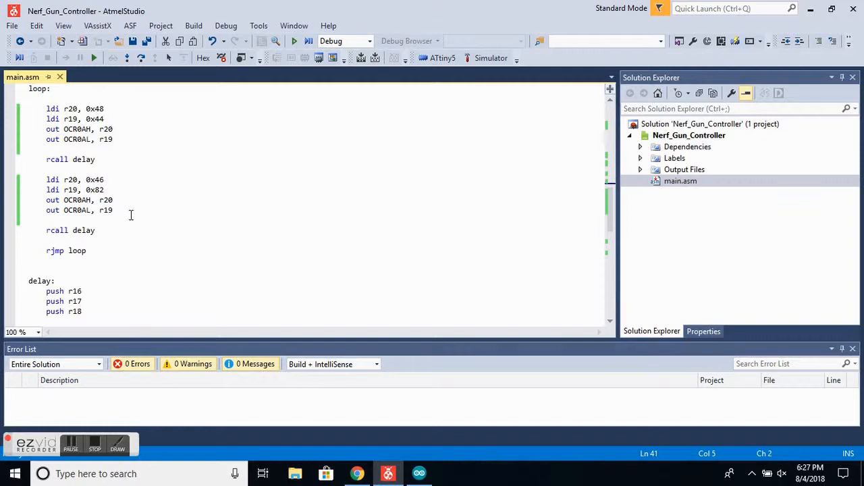
scroll(down, 3)
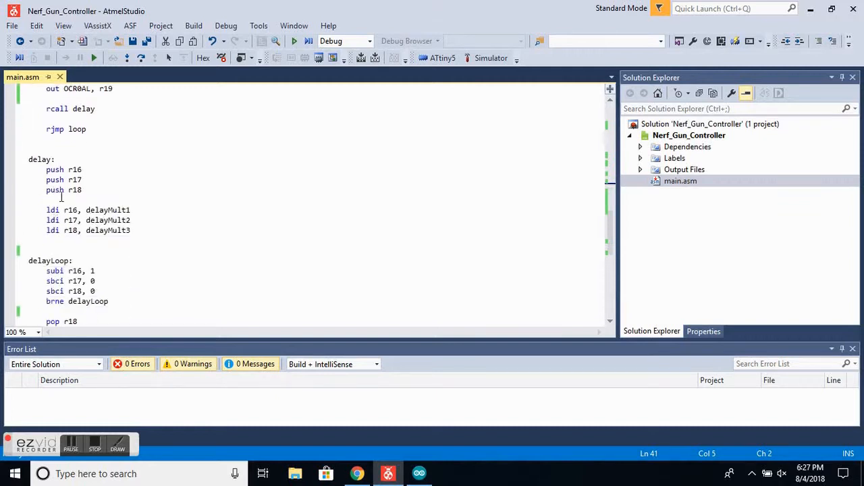
- Scroll through the delay routine's push lines and back to the 0x46/0x82 loop block
scroll(down, 3)
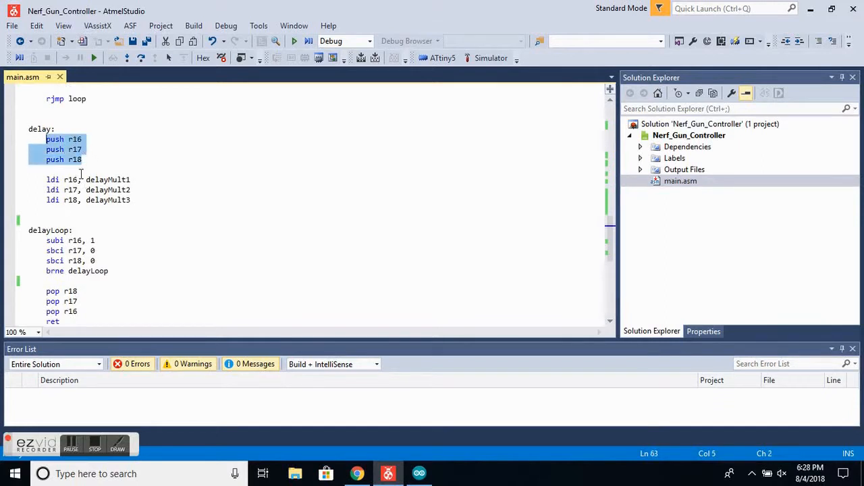
scroll(down, 3)
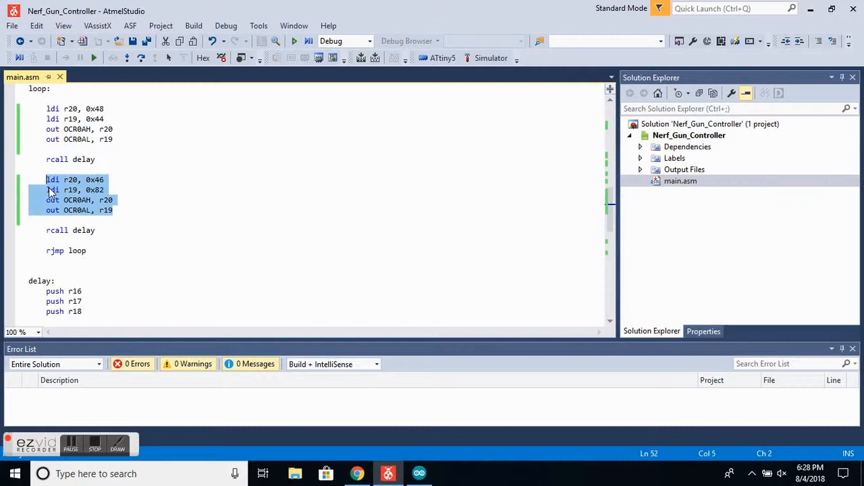
mouse_move(90, 238)
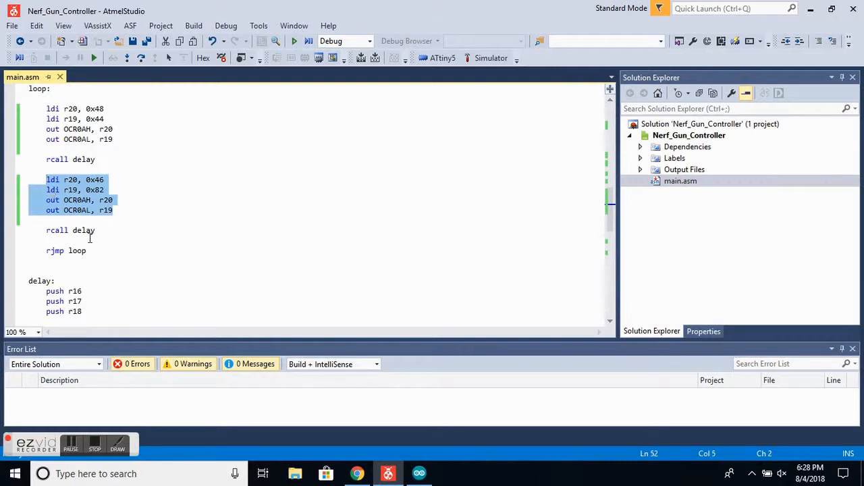
mouse_move(78, 261)
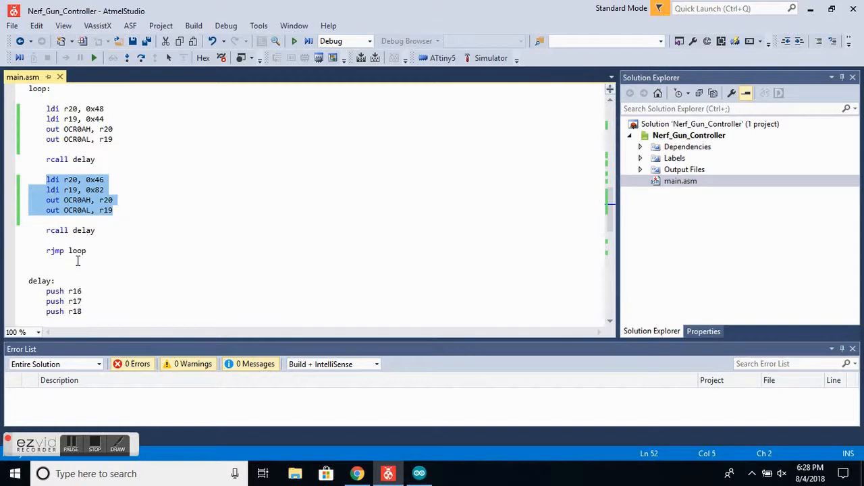
- Clear the loop-code selection and show delay: and delayLoop: through ret
click(29, 99)
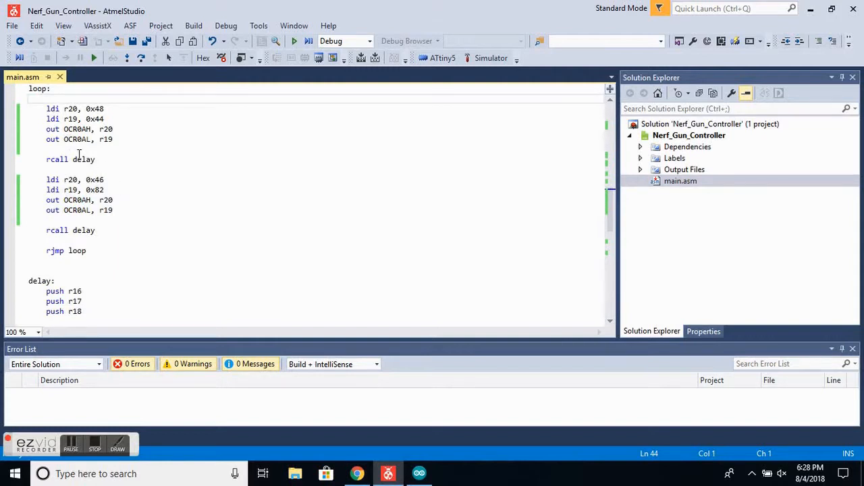
scroll(down, 3)
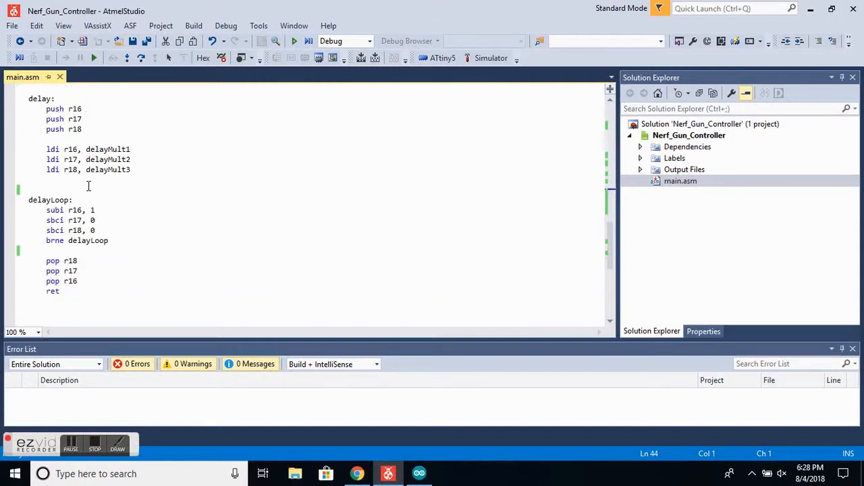